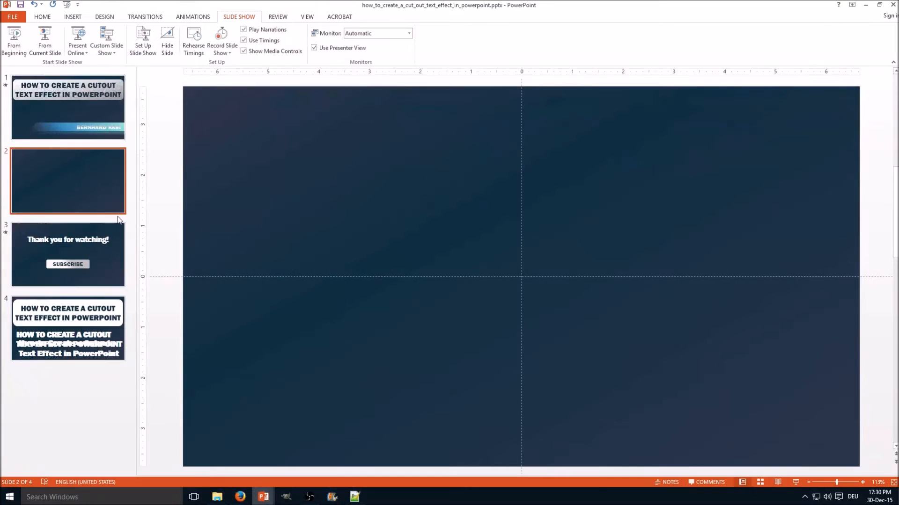
- Switch to the Home ribbon to reach the Shapes gallery for the rounded rectangle
left_click(42, 17)
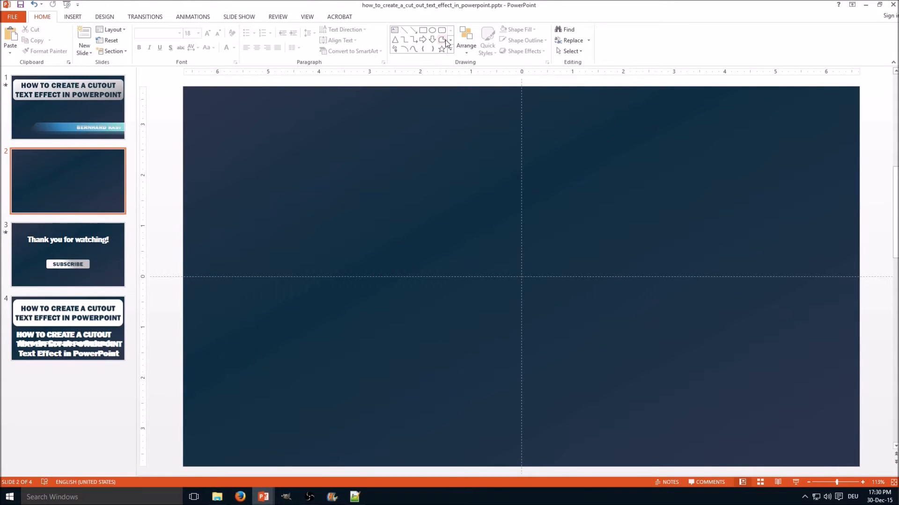
mouse_move(443, 40)
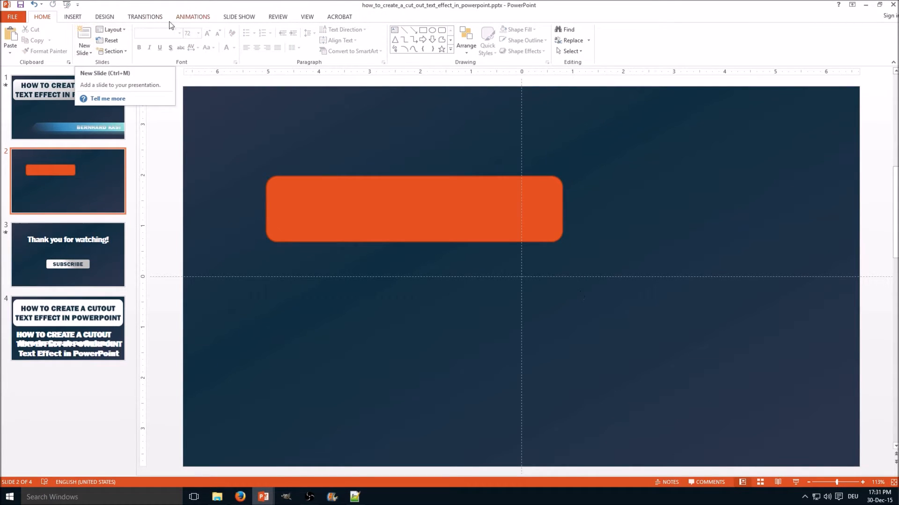
- Add a text box over the rectangle reading 'Subscribe' and enlarge its font
left_click(72, 16)
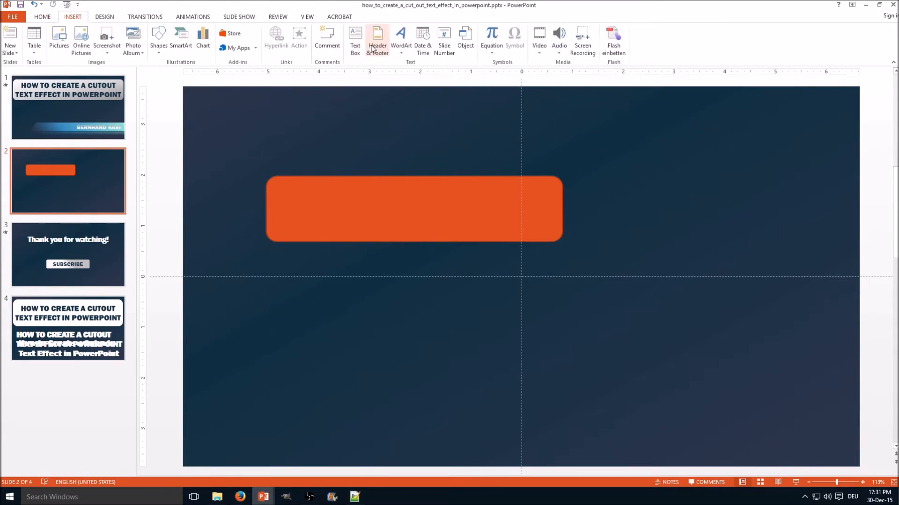
left_click(354, 40)
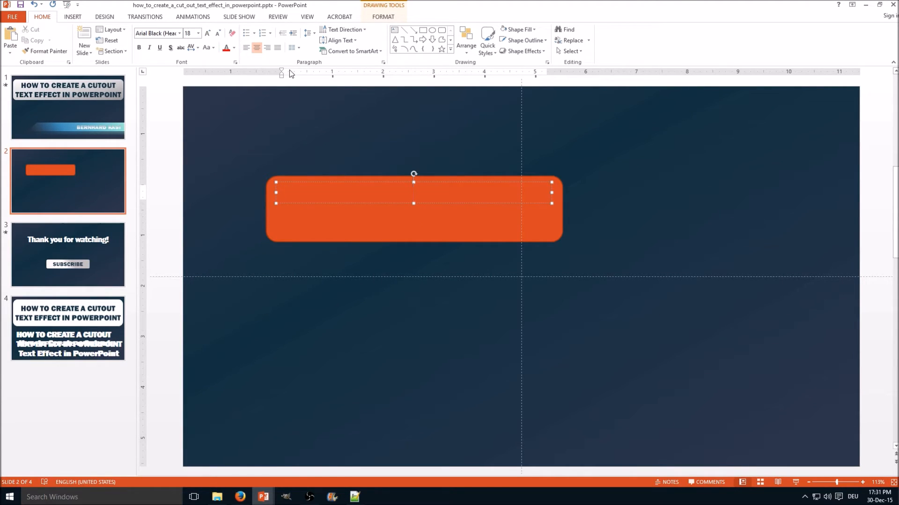
type("Sub")
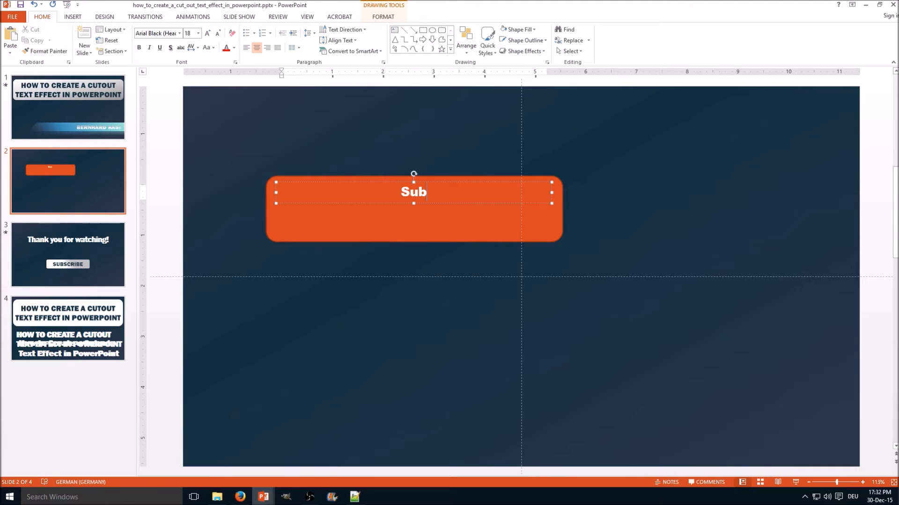
type("scri")
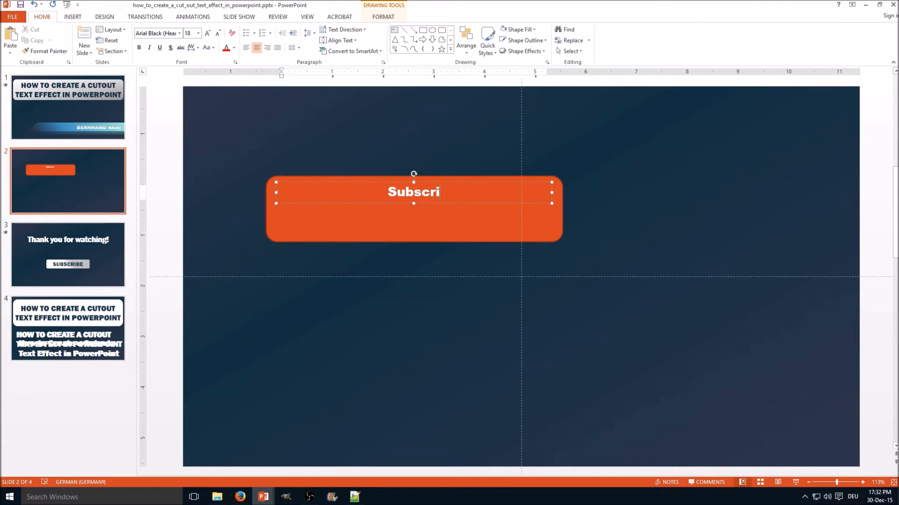
type("be")
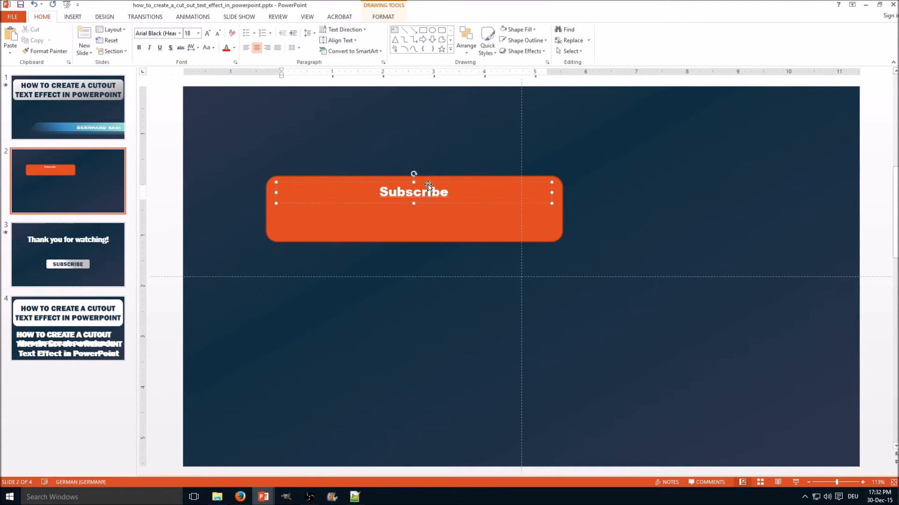
left_click(208, 33)
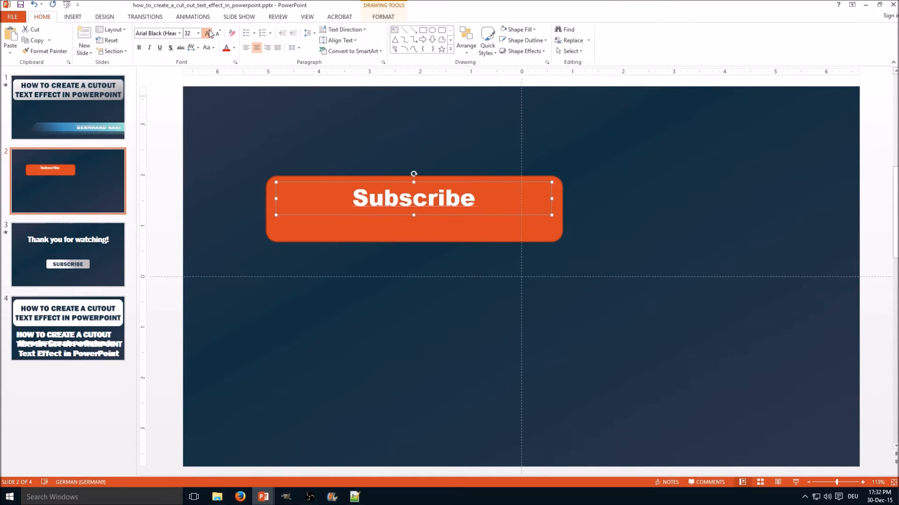
- Enlarge the Subscribe text further and bring up shape formatting for the white fill
left_click(209, 33)
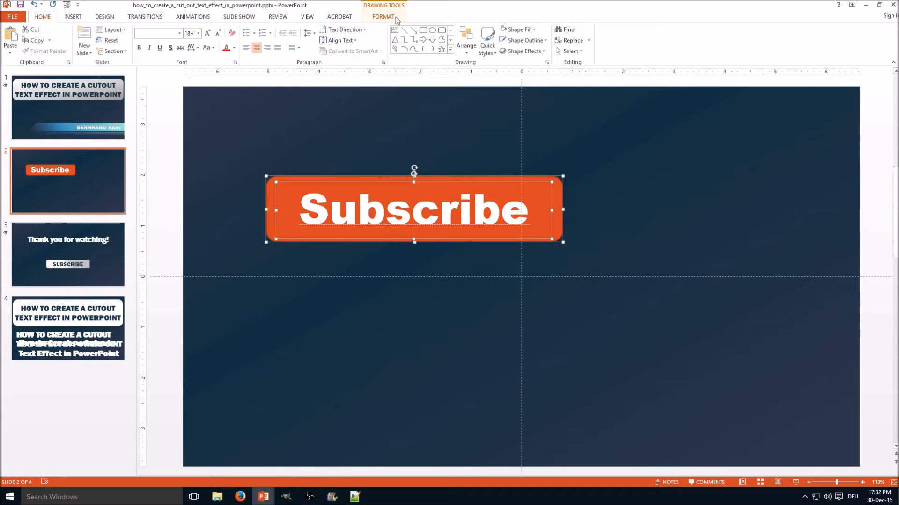
left_click(383, 17)
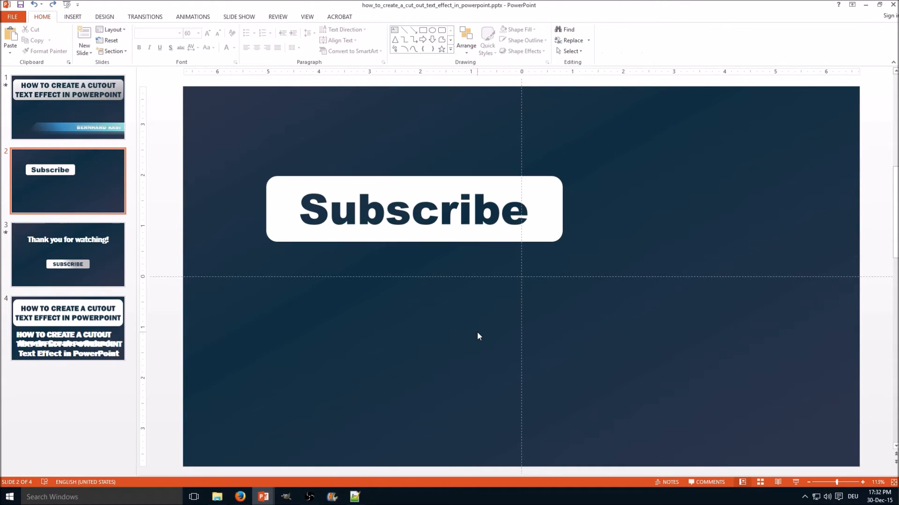
mouse_move(532, 297)
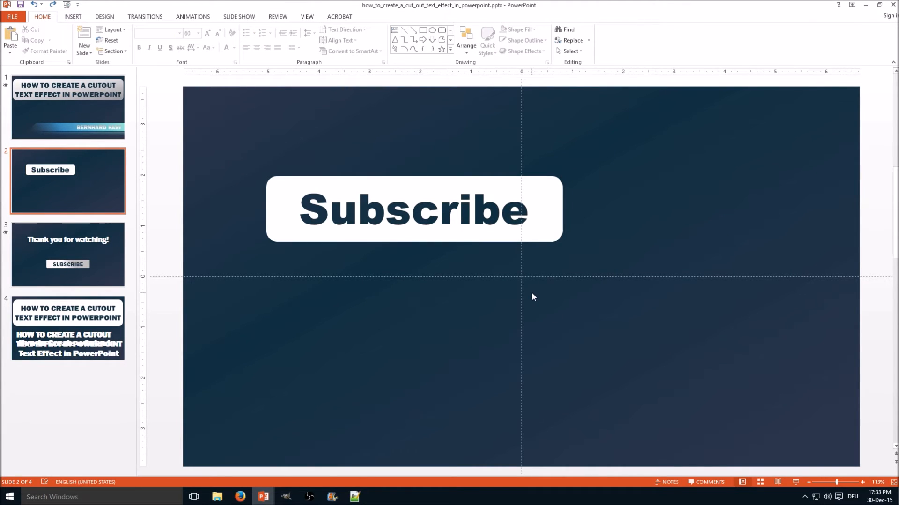
mouse_move(488, 190)
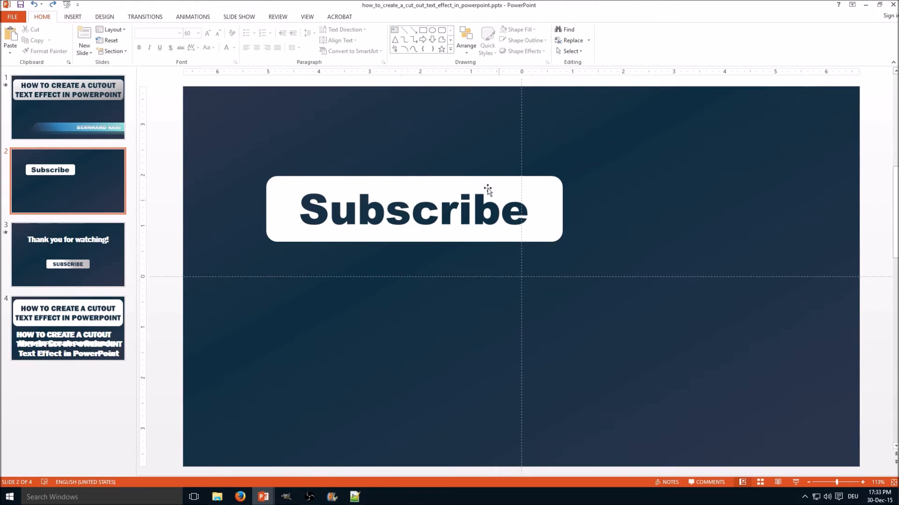
mouse_move(456, 263)
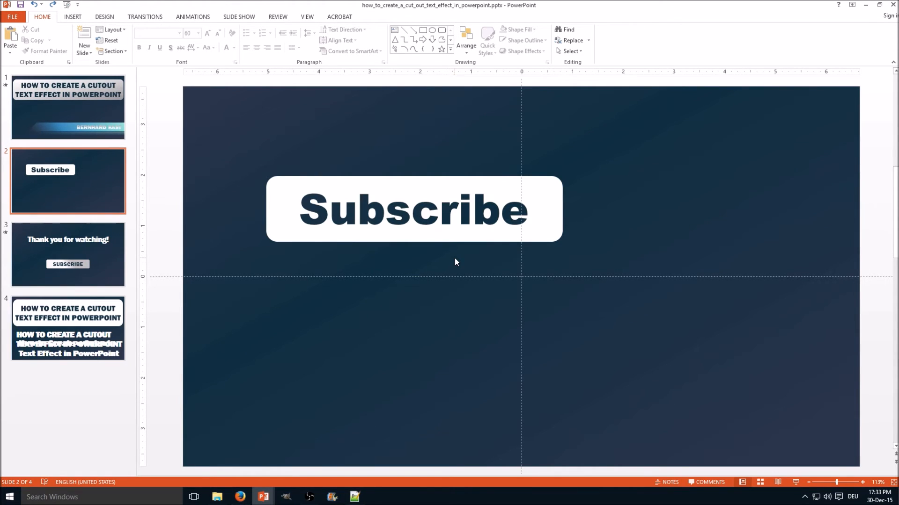
mouse_move(609, 158)
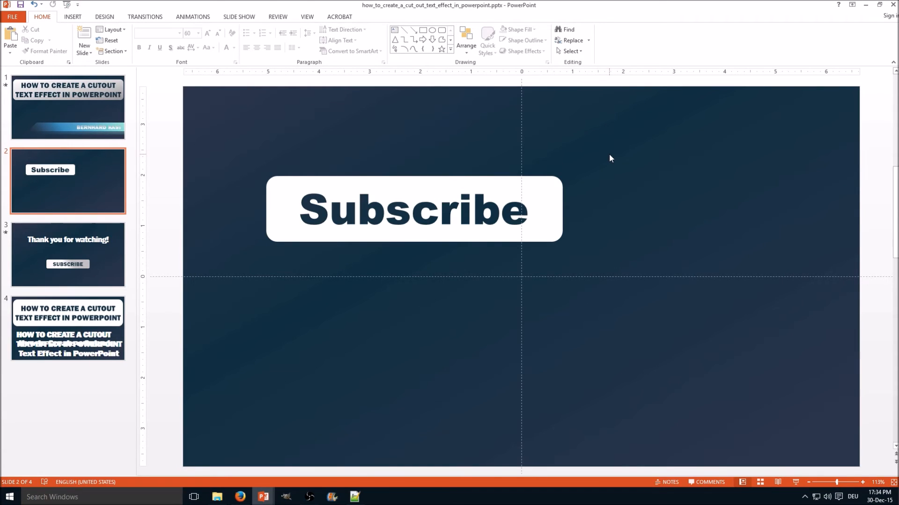
- Give the selected Subscribe button a Reflection shape effect
left_click(414, 207)
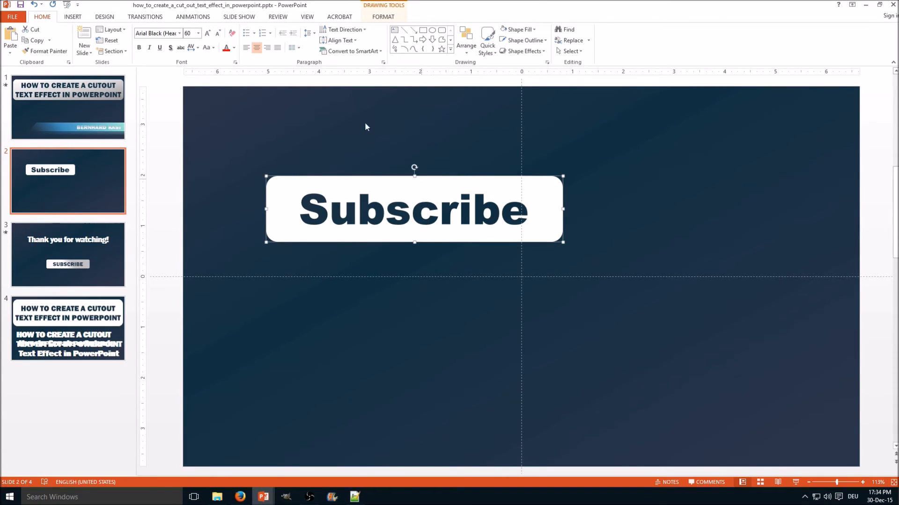
left_click(383, 17)
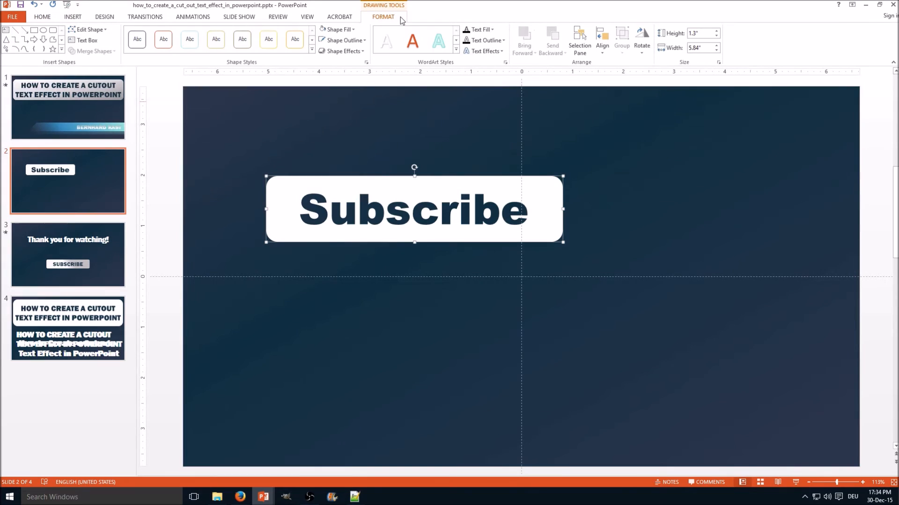
left_click(342, 50)
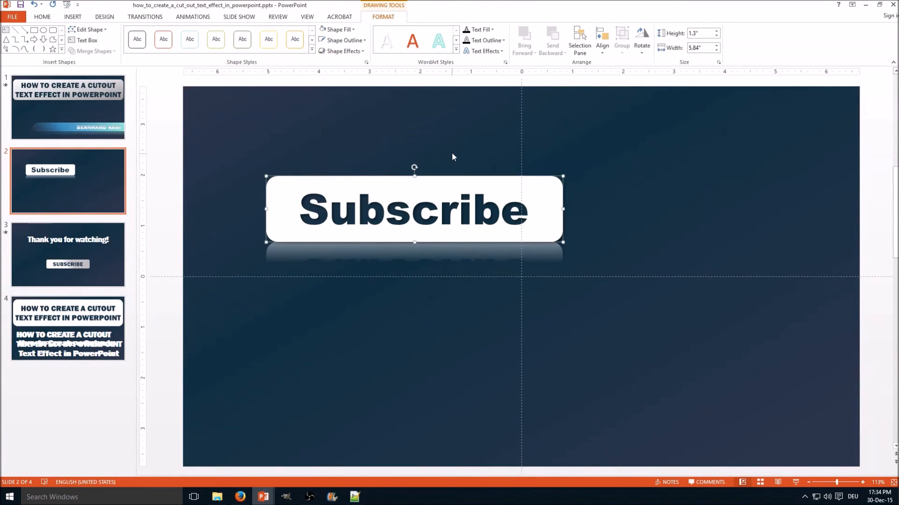
mouse_move(491, 241)
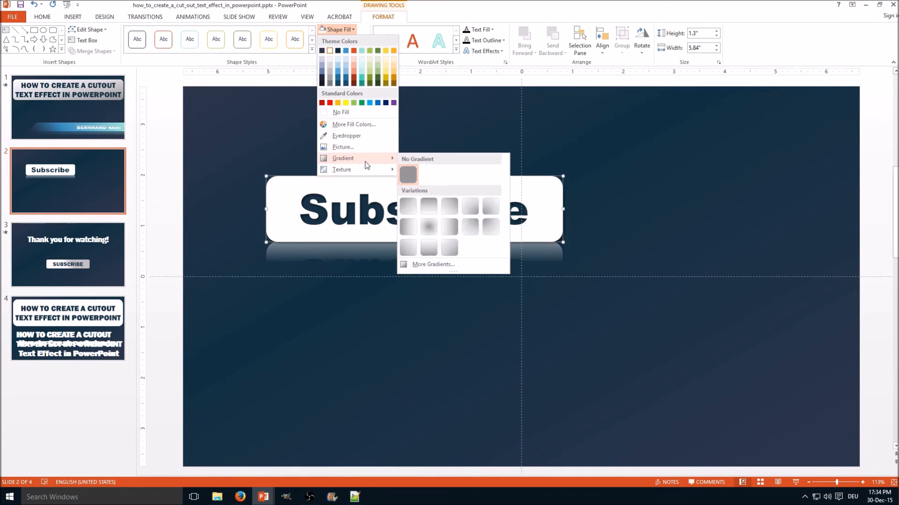
- Apply a light white-to-gray gradient fill to the button and deselect it
left_click(427, 205)
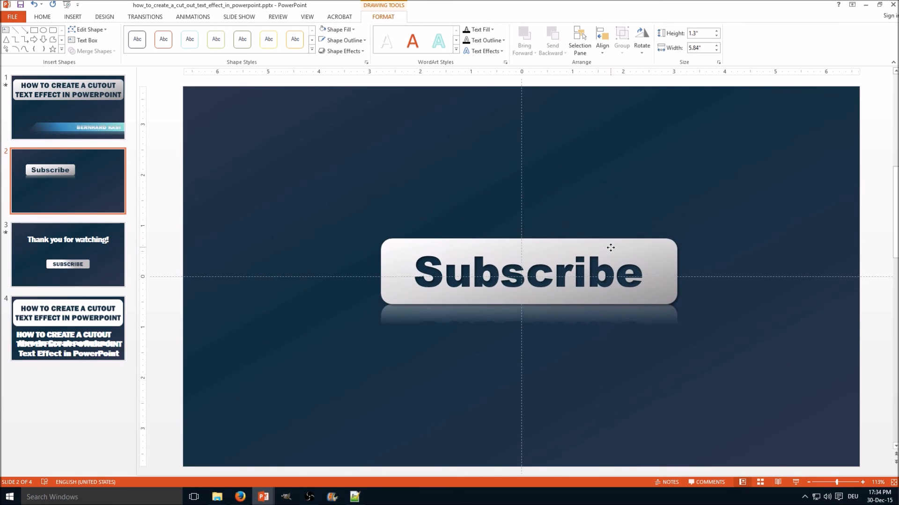
left_click(527, 272)
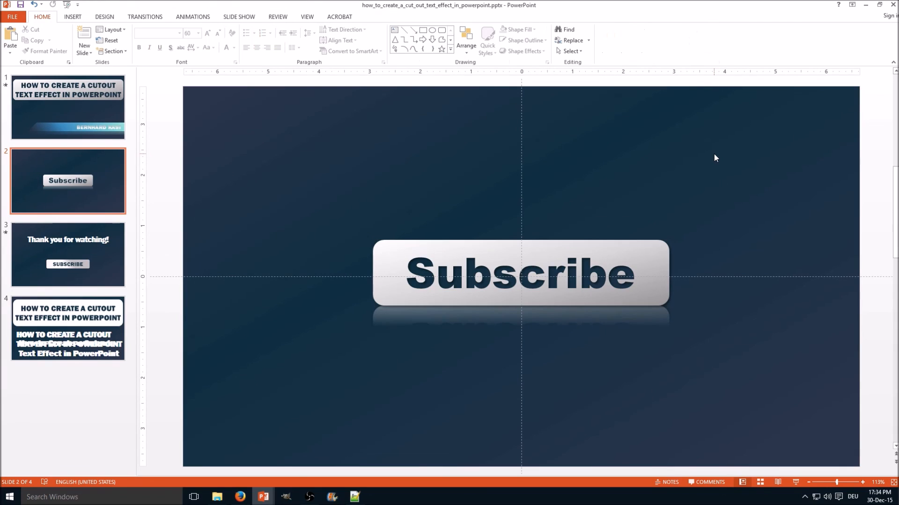
mouse_move(313, 50)
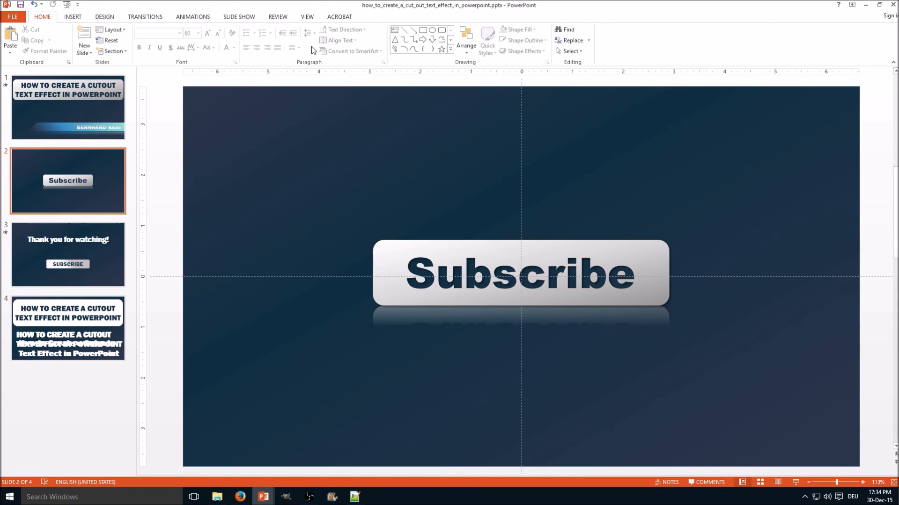